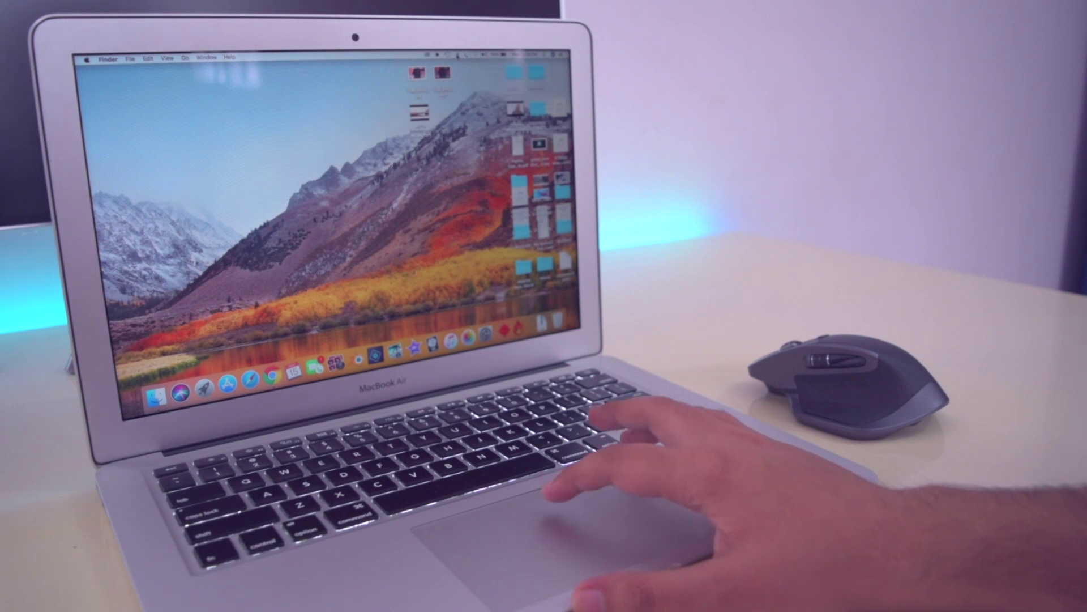
Bring up the menu-bar Bluetooth menu with its options and device list
{"action": "left_click", "coordinate": [457, 52]}
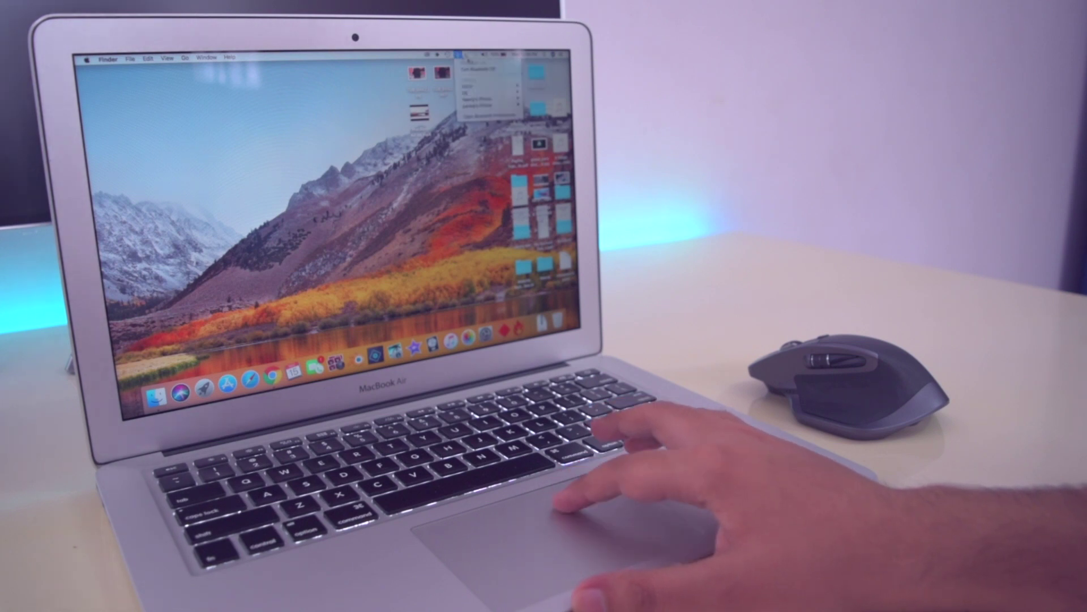